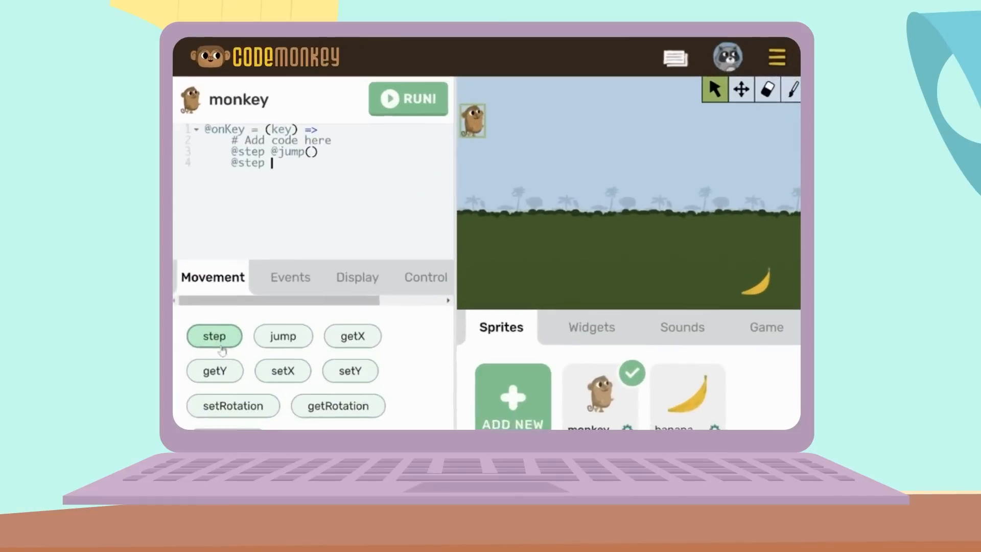
- Add two step calls to line 4 of the key handler code
{"action": "left_click", "coordinate": [213, 336]}
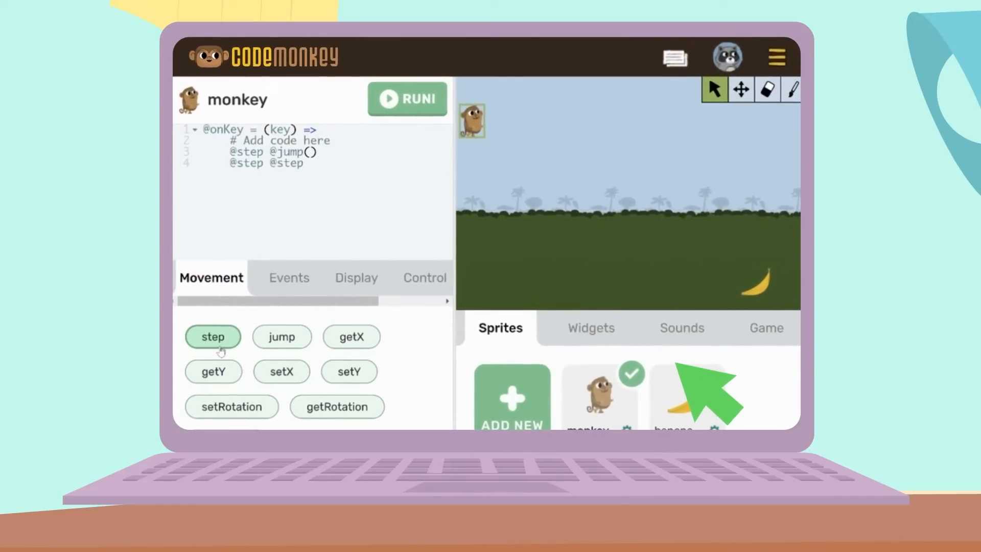
{"action": "left_click", "coordinate": [406, 99]}
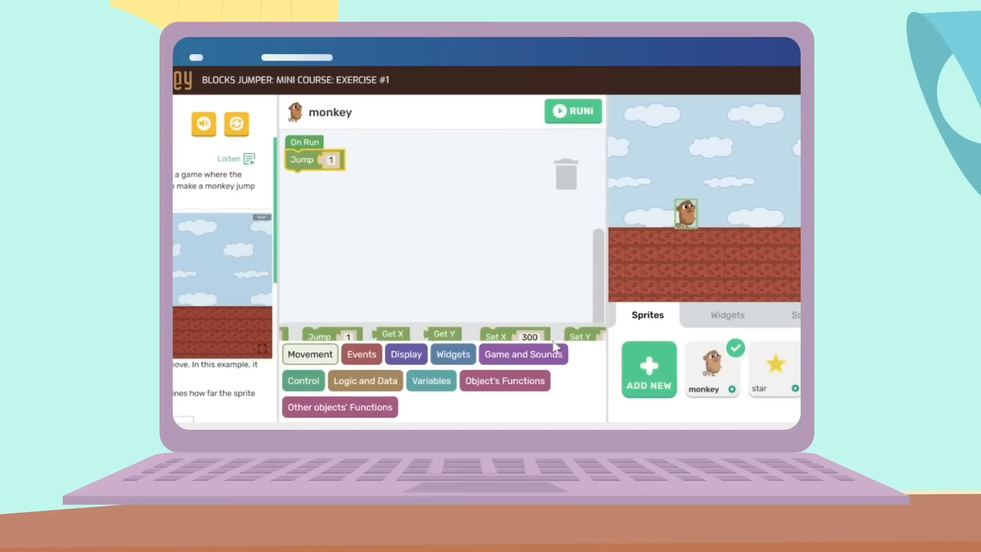
- Attach Step 1 blocks under Jump 1 in the On Run script from the Movement category
{"action": "left_click", "coordinate": [361, 354]}
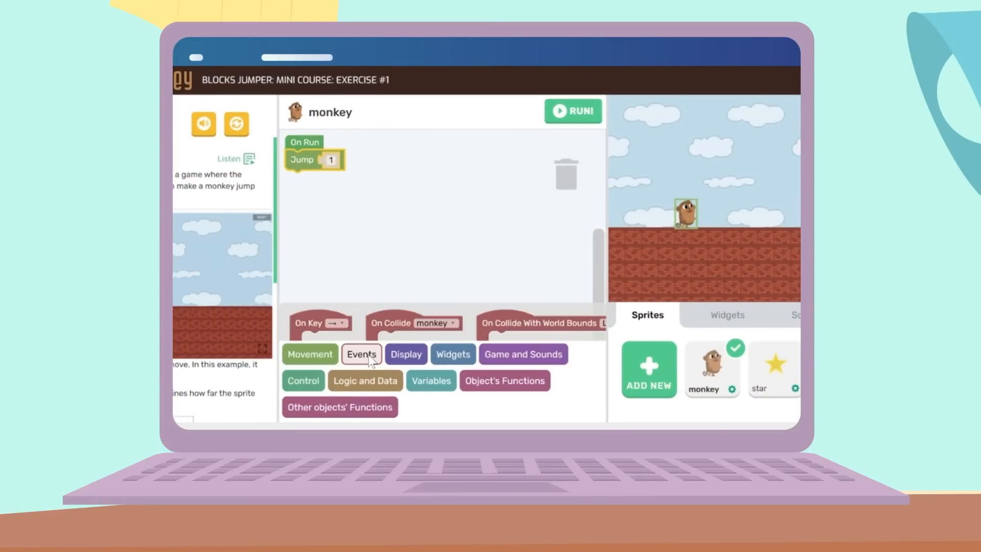
{"action": "left_click", "coordinate": [405, 355]}
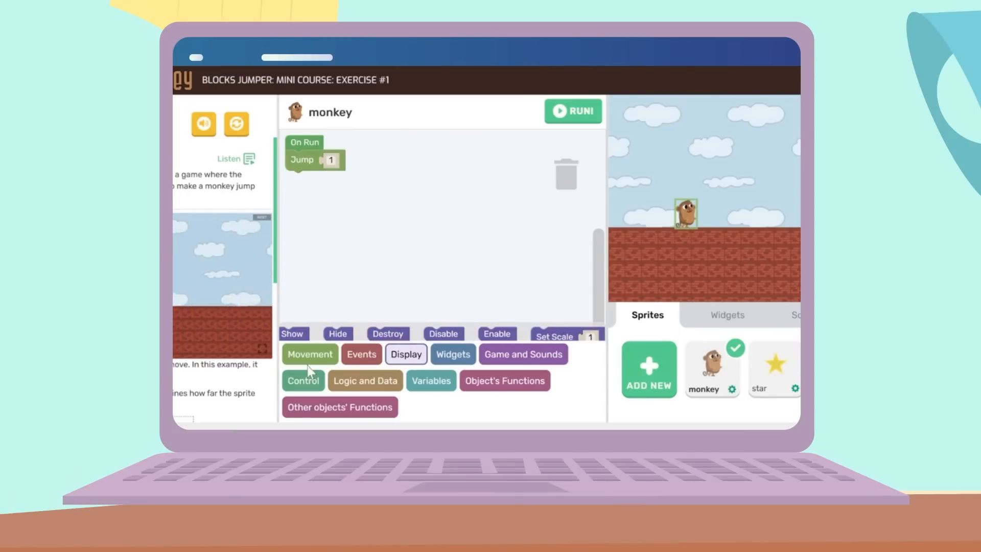
{"action": "left_click", "coordinate": [310, 355]}
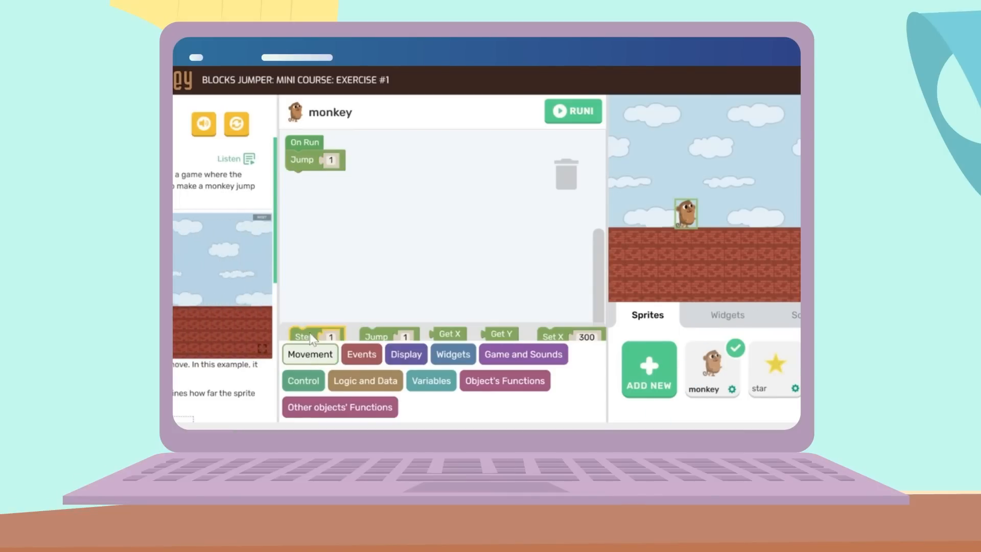
{"action": "left_click_drag", "start_coordinate": [313, 335], "coordinate": [310, 181]}
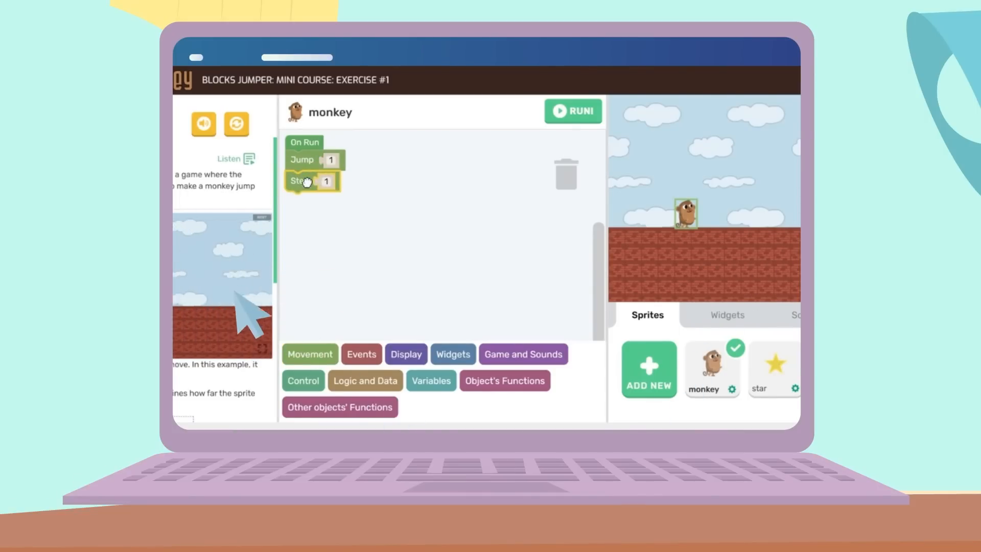
{"action": "left_click", "coordinate": [308, 353]}
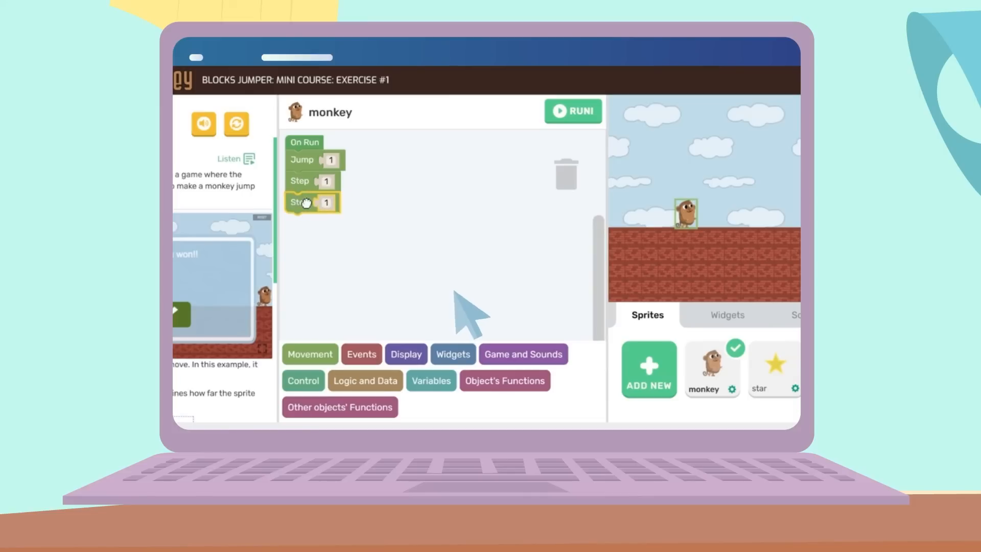
{"action": "left_click", "coordinate": [308, 355]}
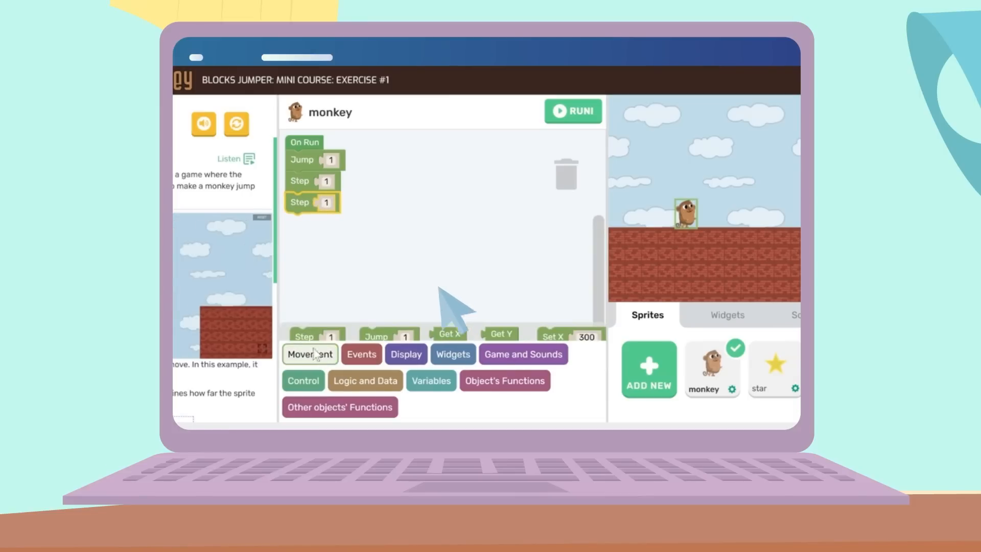